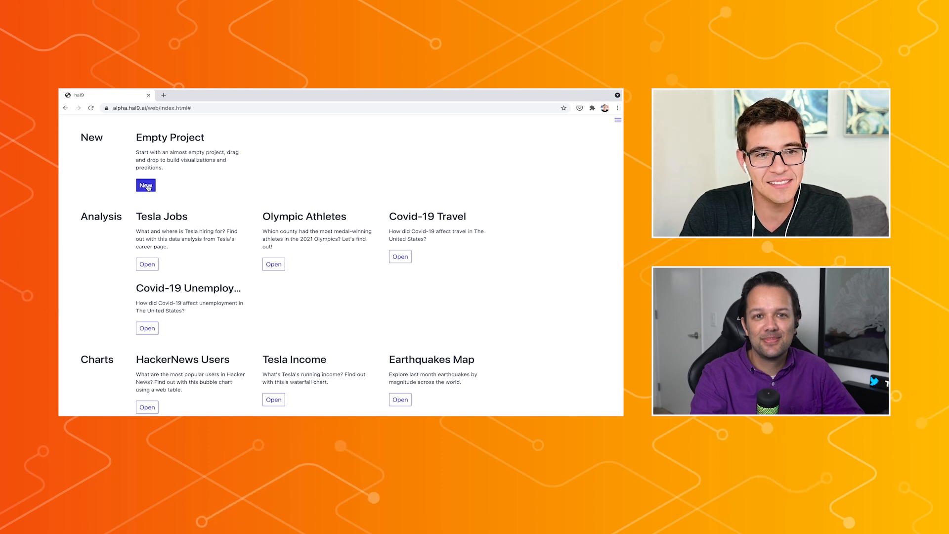
- Start an empty project, drop the sample dataset and add a CSV import set to a local file
{"action": "left_click", "coordinate": [145, 185]}
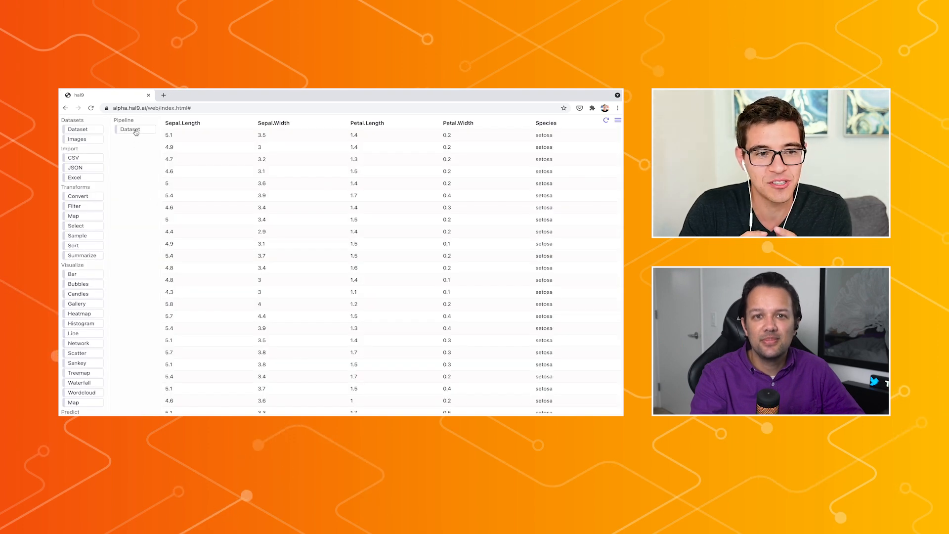
{"action": "left_click", "coordinate": [135, 130]}
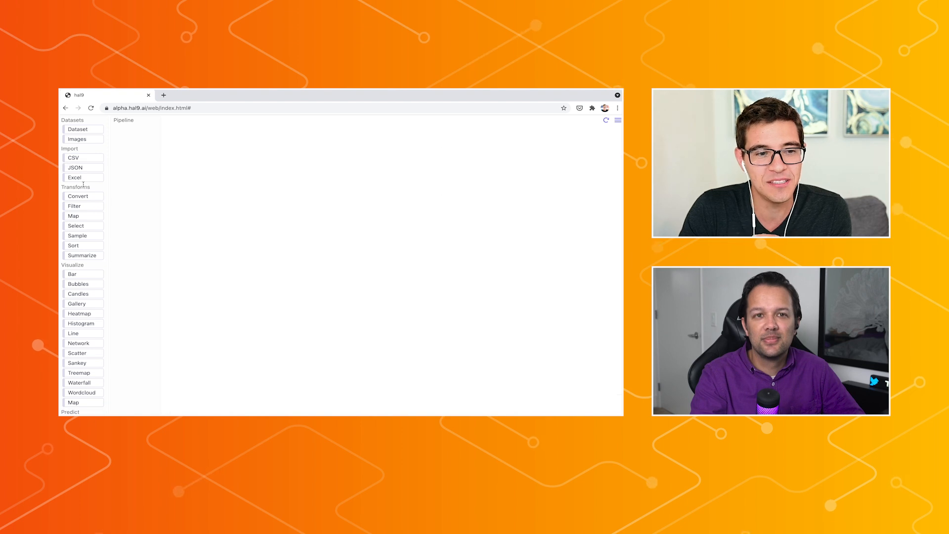
{"action": "left_click", "coordinate": [73, 157]}
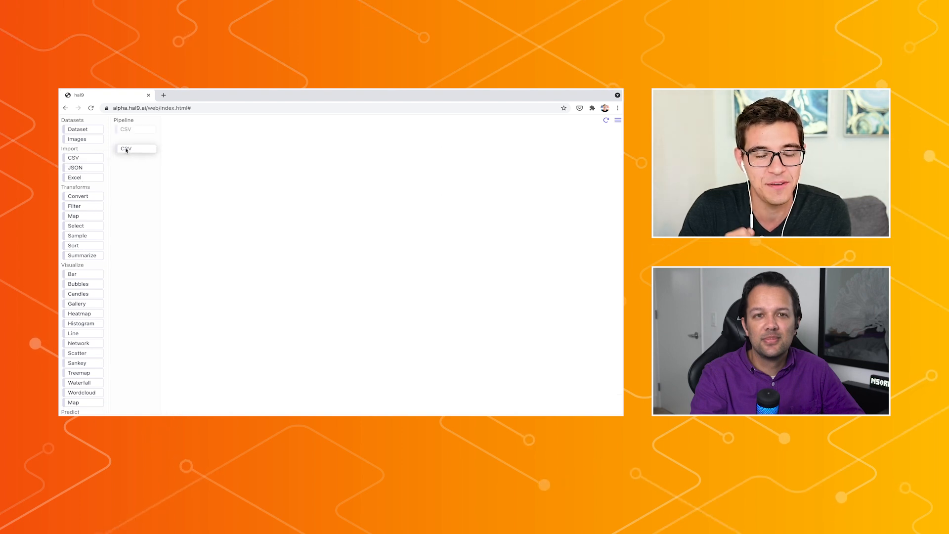
{"action": "left_click", "coordinate": [127, 149]}
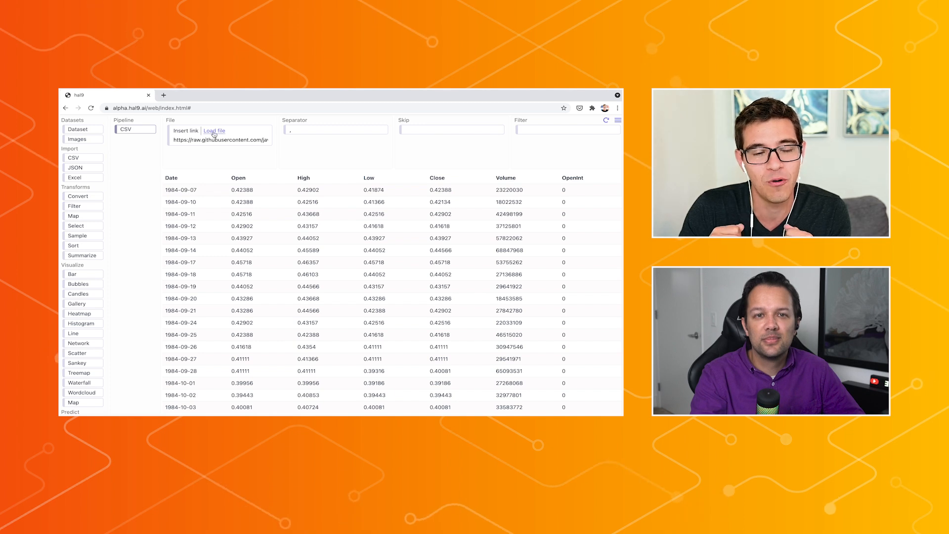
{"action": "left_click", "coordinate": [214, 130]}
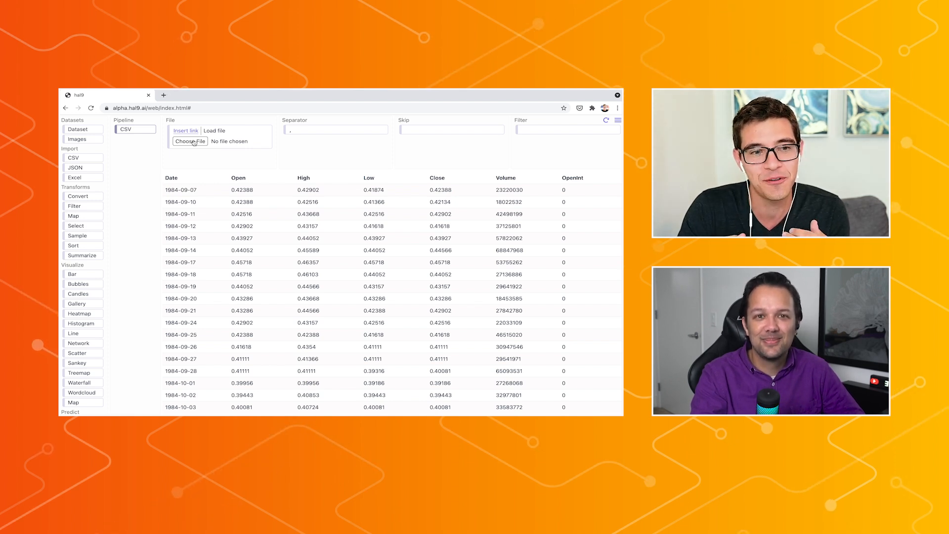
- Load reddit_wsb.csv from Downloads into the CSV step
{"action": "left_click", "coordinate": [190, 141]}
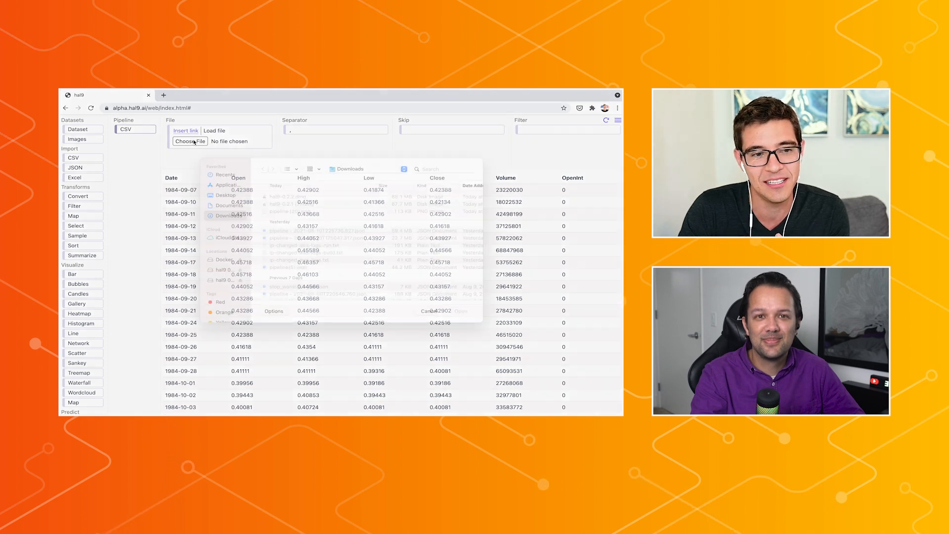
{"action": "left_click", "coordinate": [288, 270]}
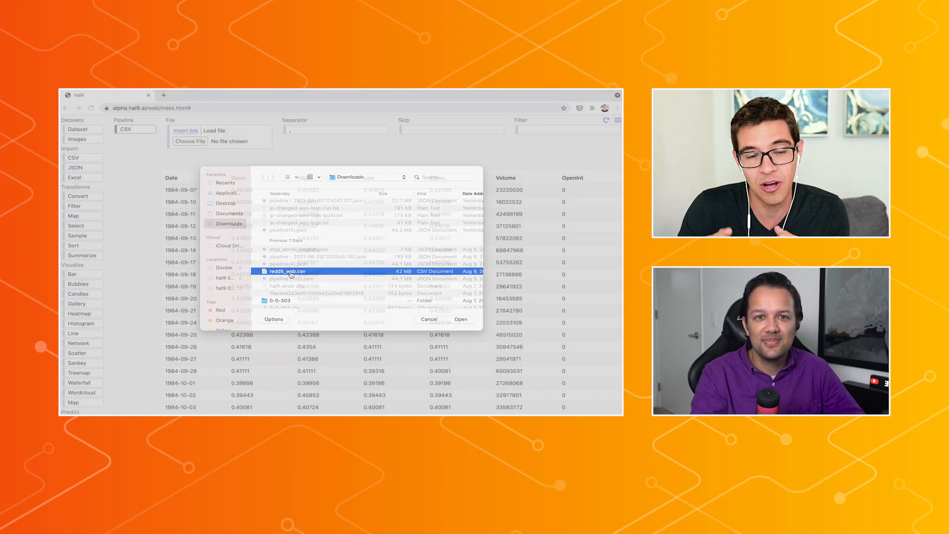
{"action": "left_click", "coordinate": [460, 318]}
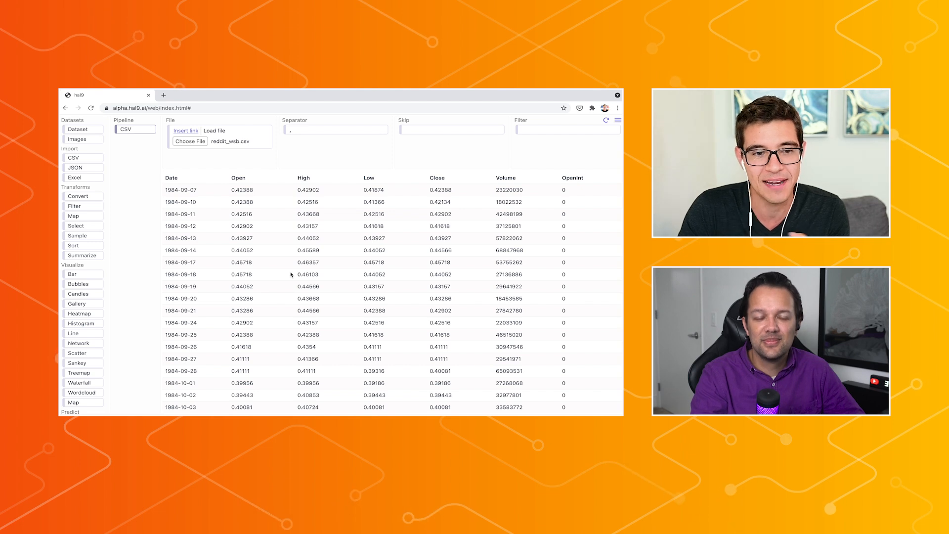
{"action": "left_click", "coordinate": [214, 130]}
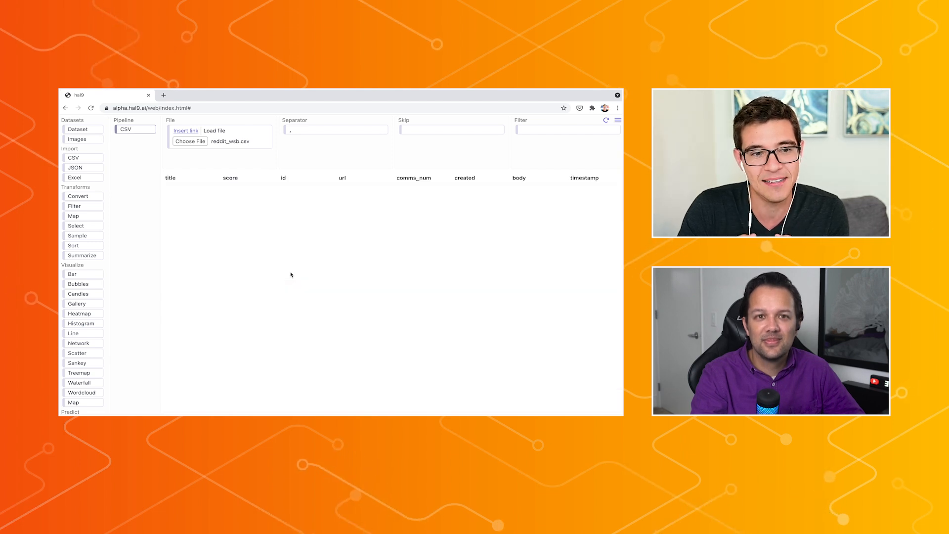
{"action": "left_click", "coordinate": [214, 130]}
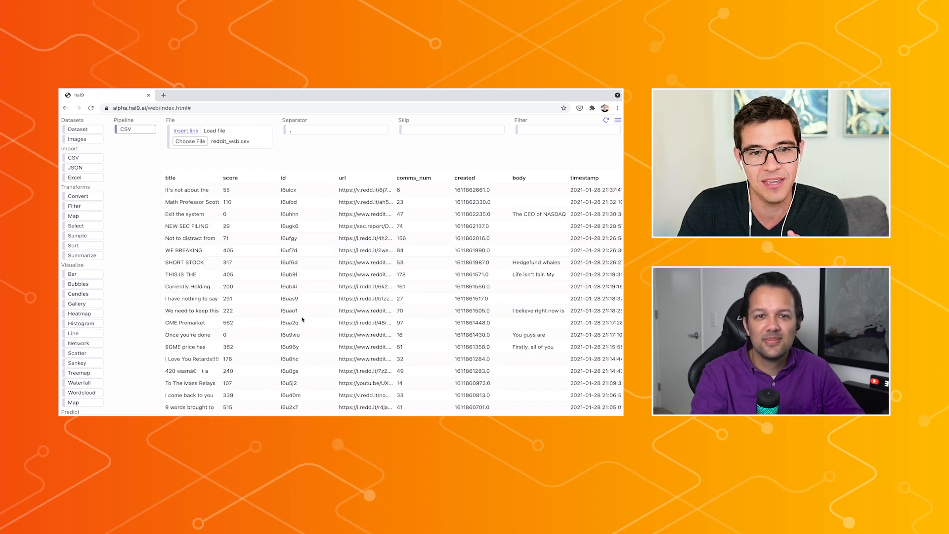
- Add a Summarize step counting the 52111 Reddit post rows
{"action": "left_click", "coordinate": [83, 255]}
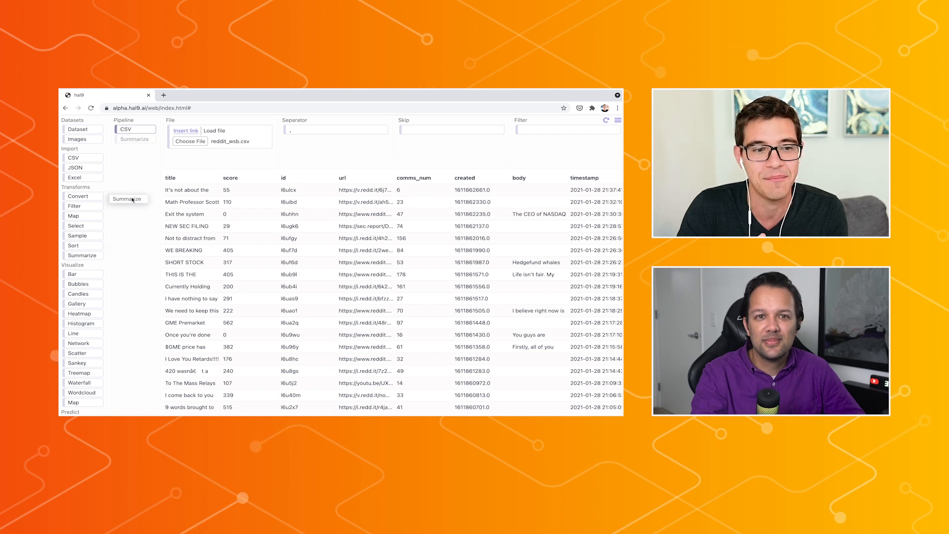
{"action": "left_click", "coordinate": [128, 198]}
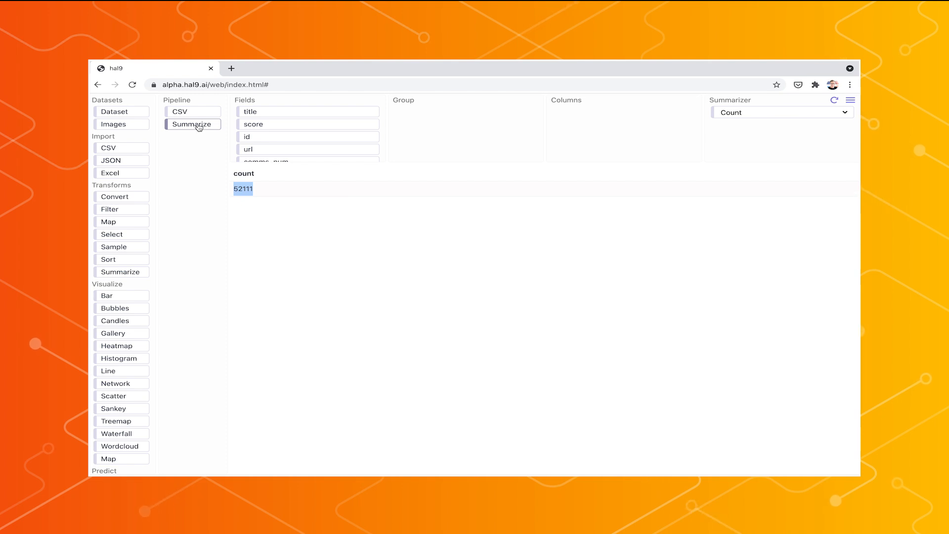
{"action": "mouse_move", "coordinate": [135, 219]}
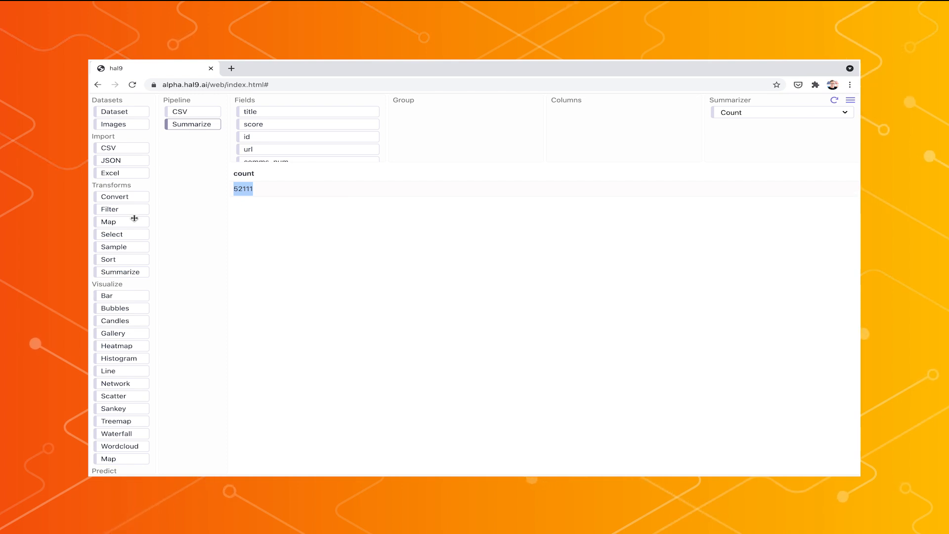
{"action": "mouse_move", "coordinate": [129, 183]}
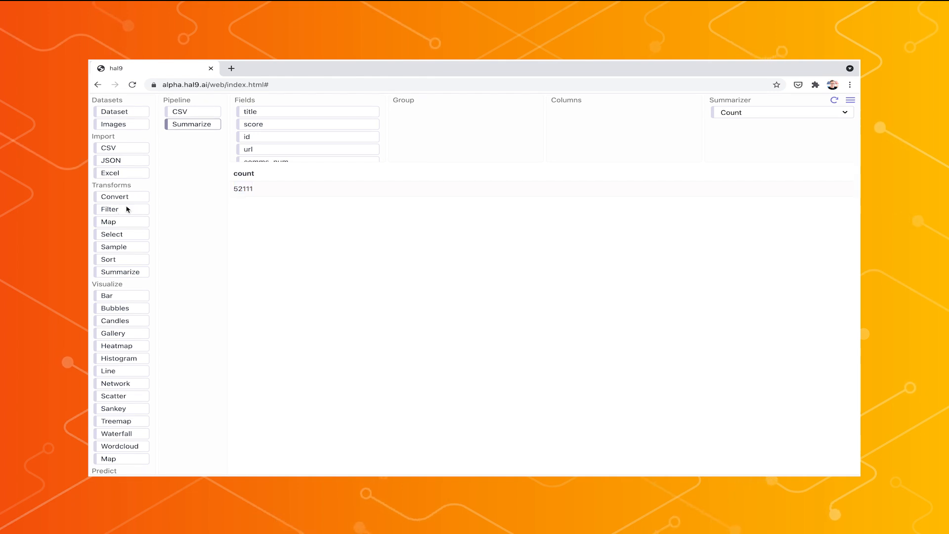
- Insert a Filter on score > 5000 before Summarize, leaving 2391 rows
{"action": "left_click", "coordinate": [110, 209]}
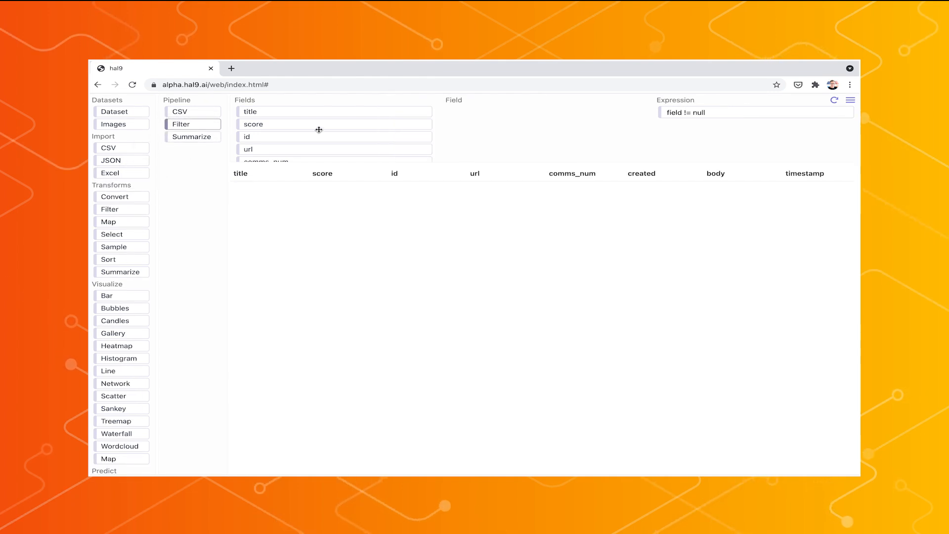
{"action": "left_click", "coordinate": [333, 125]}
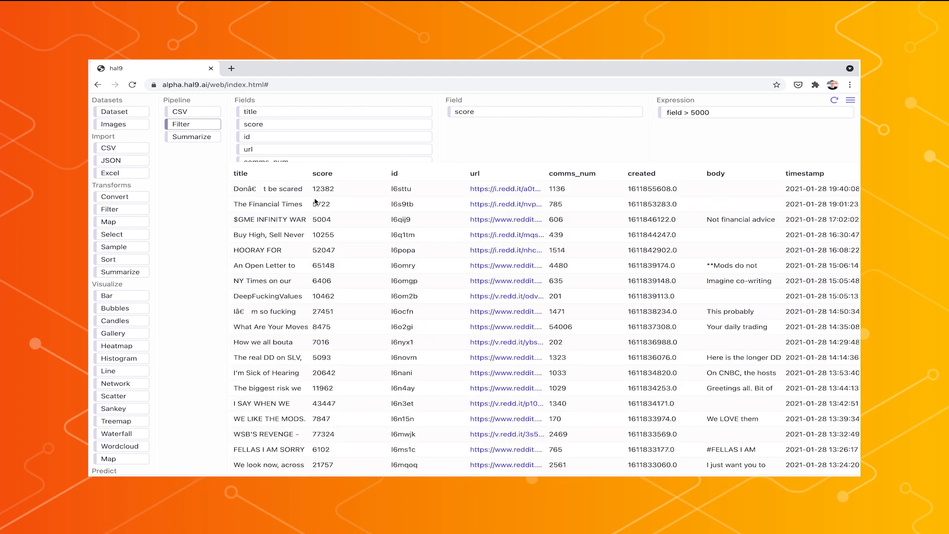
{"action": "left_click", "coordinate": [192, 136]}
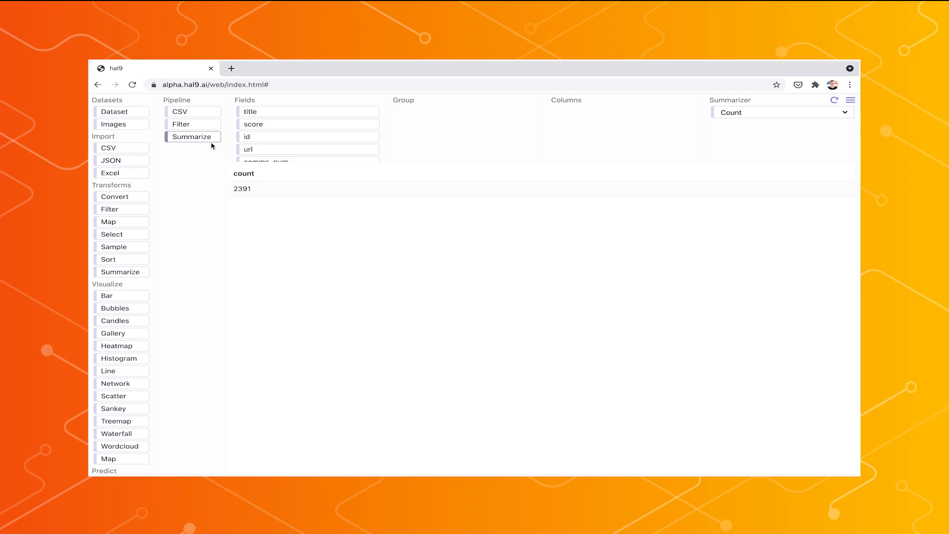
{"action": "left_click", "coordinate": [192, 137]}
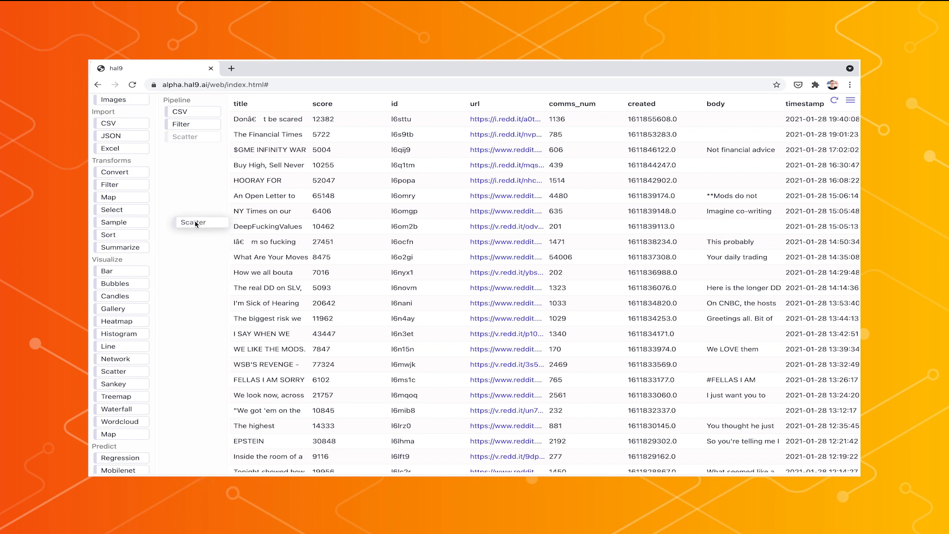
- Replace the summary with a scatter of comms_num on x and score on y
{"action": "left_click", "coordinate": [194, 222]}
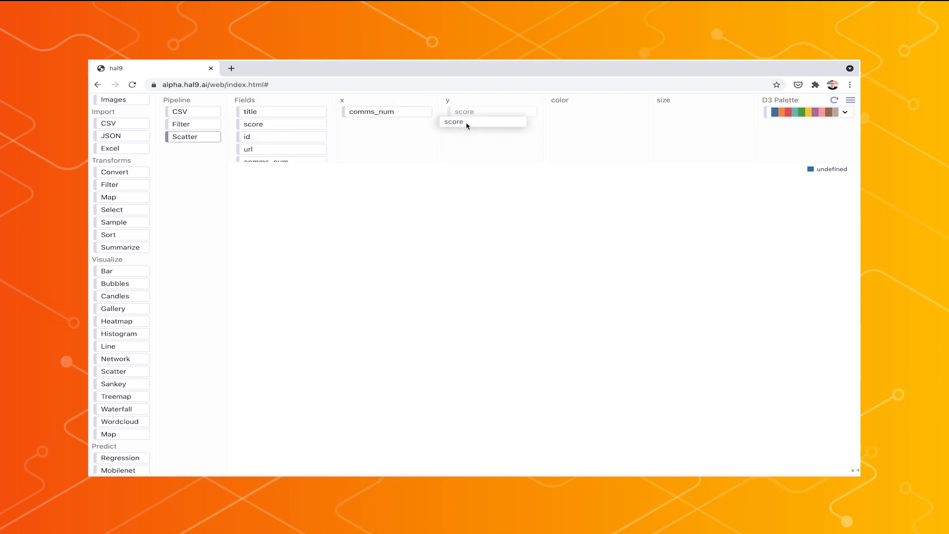
{"action": "left_click", "coordinate": [454, 121]}
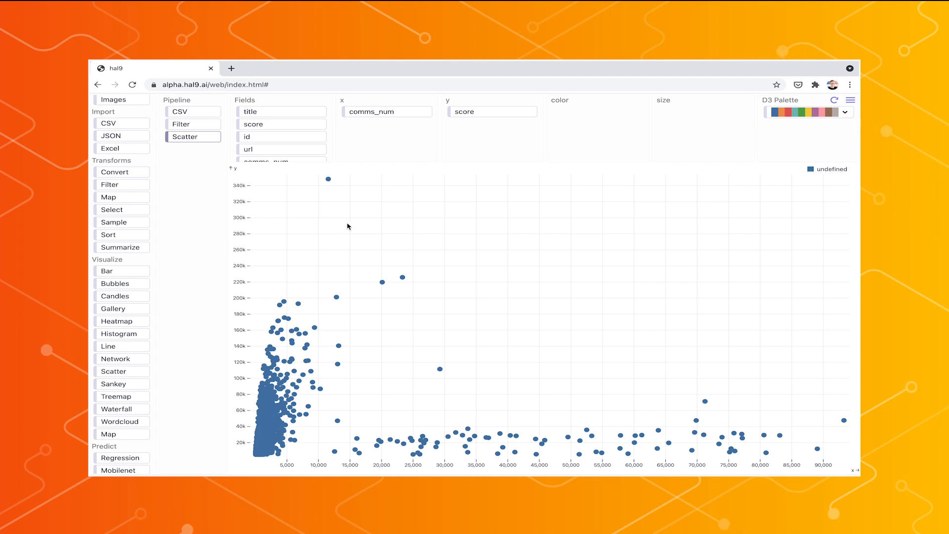
{"action": "mouse_move", "coordinate": [635, 451]}
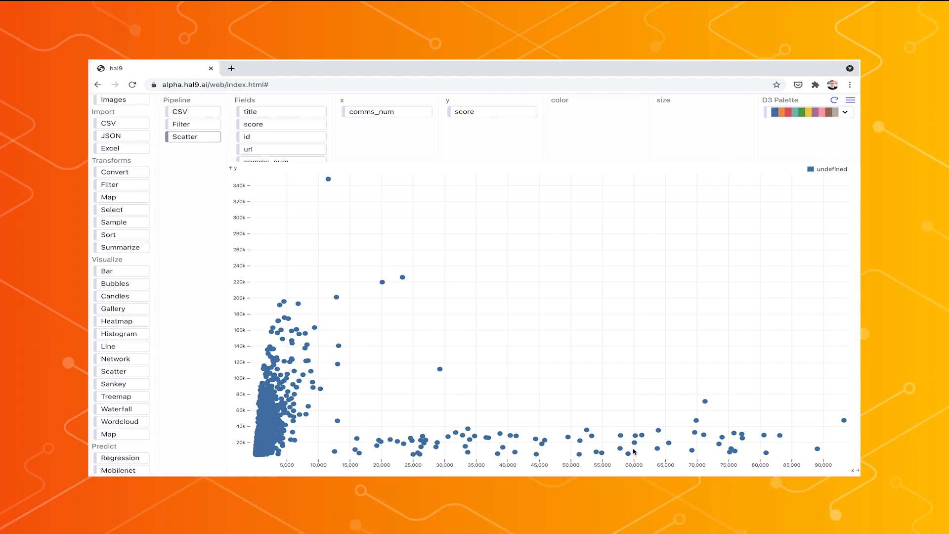
{"action": "mouse_move", "coordinate": [331, 365]}
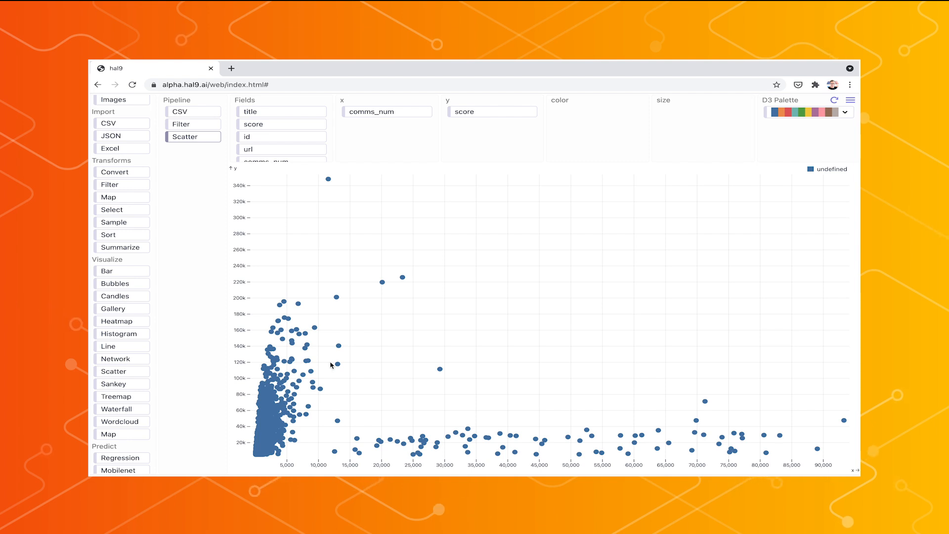
{"action": "mouse_move", "coordinate": [259, 314]}
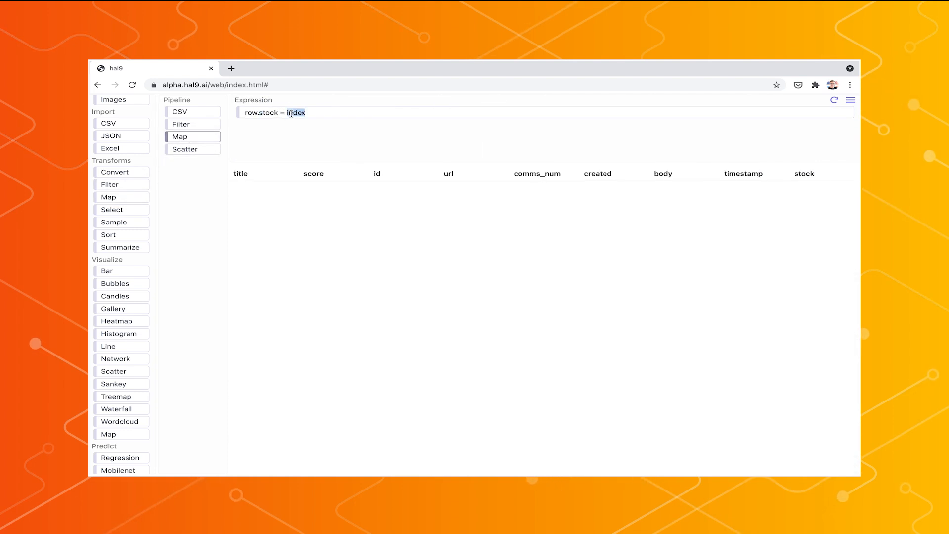
- Write the Map expression row.stock = row.title.includes('GME') ? 'GME' : 'Other'
{"action": "type", "text": "row"}
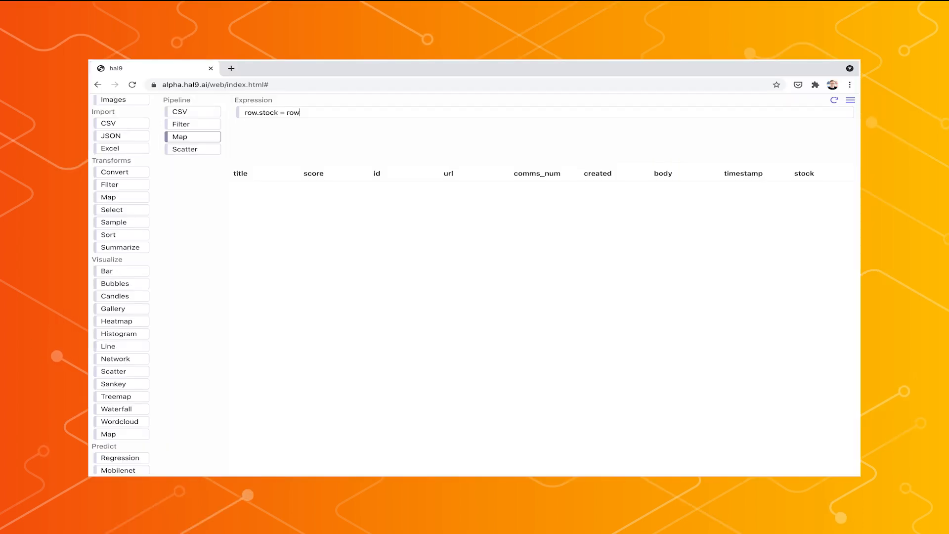
{"action": "type", "text": ".tit"}
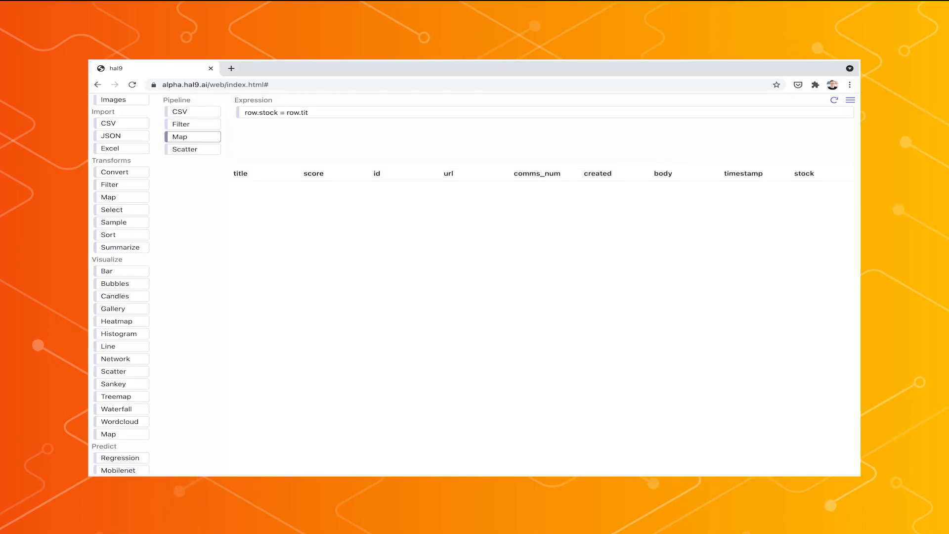
{"action": "type", "text": "le"}
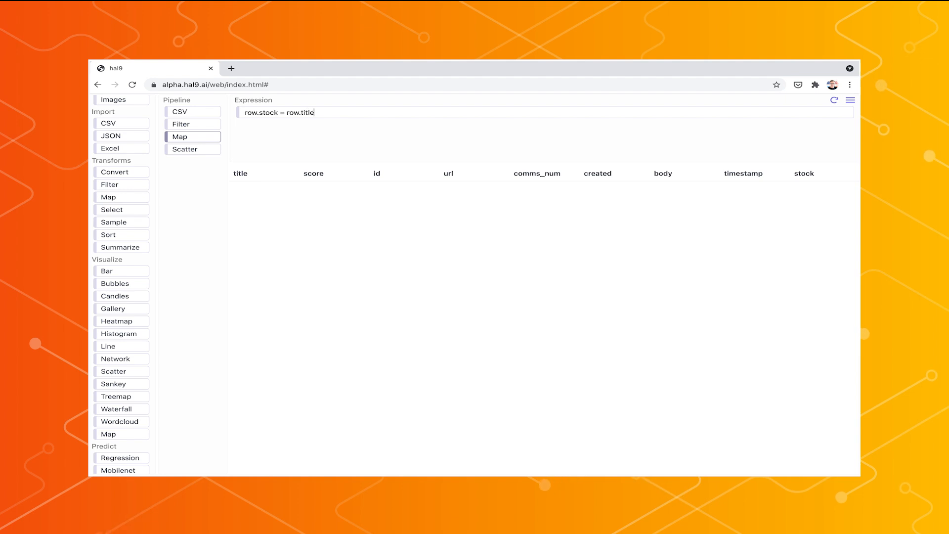
{"action": "type", "text": ".include"}
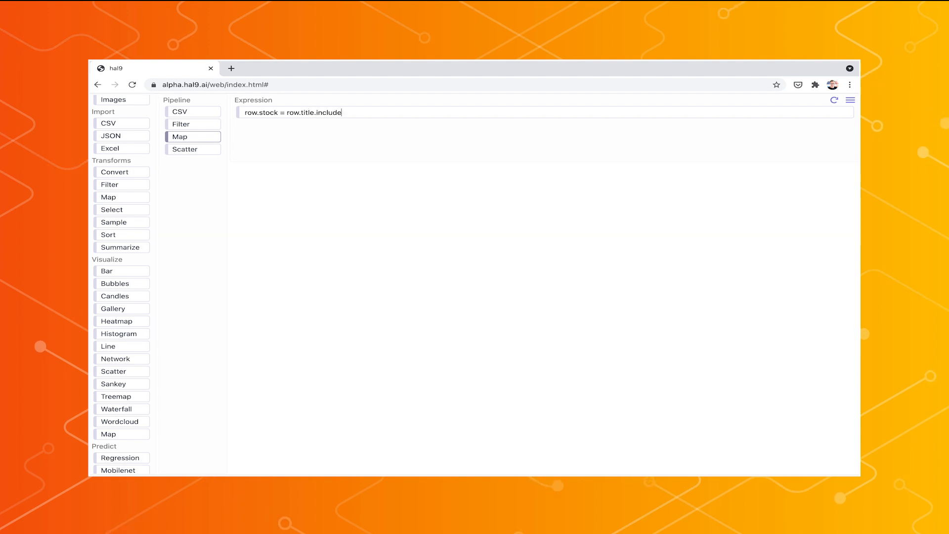
{"action": "type", "text": "s('GME"}
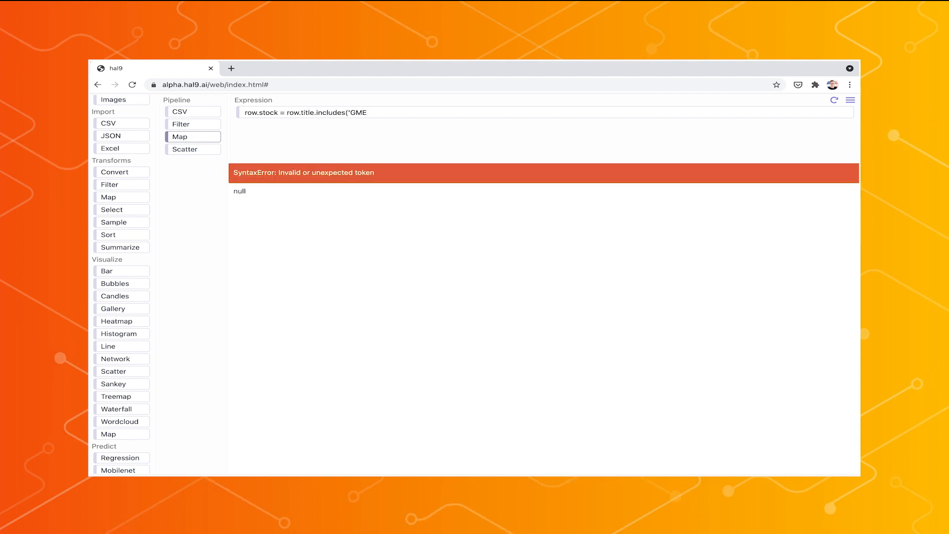
{"action": "type", "text": "') ? '"}
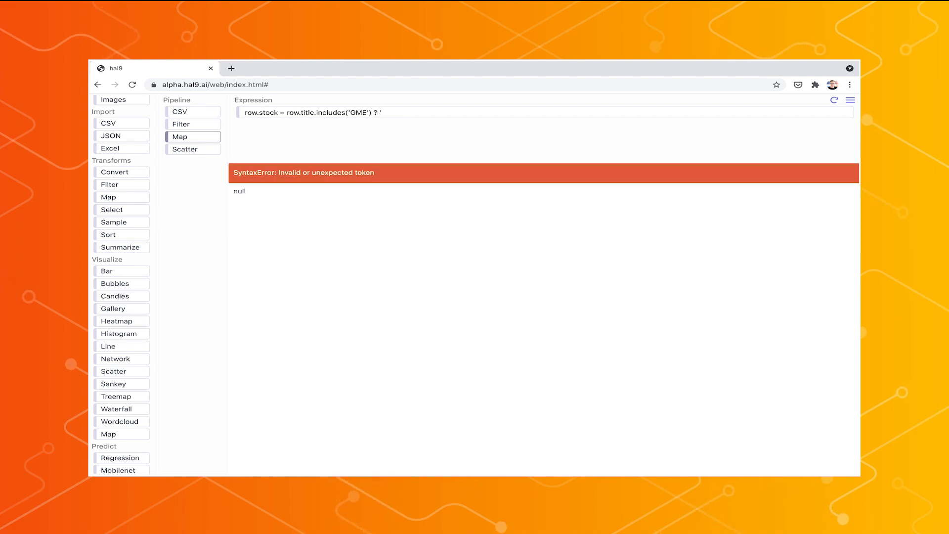
{"action": "type", "text": "GME' :"}
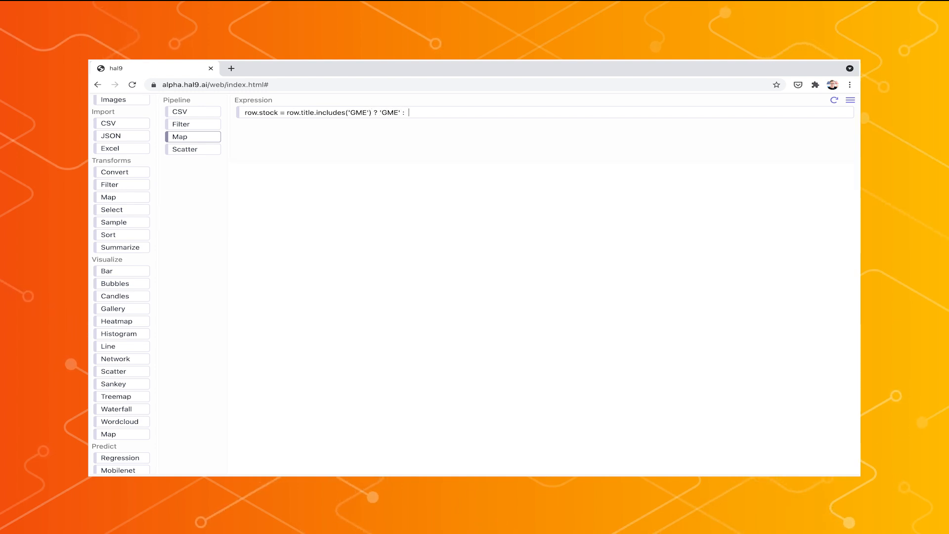
{"action": "type", "text": ";"}
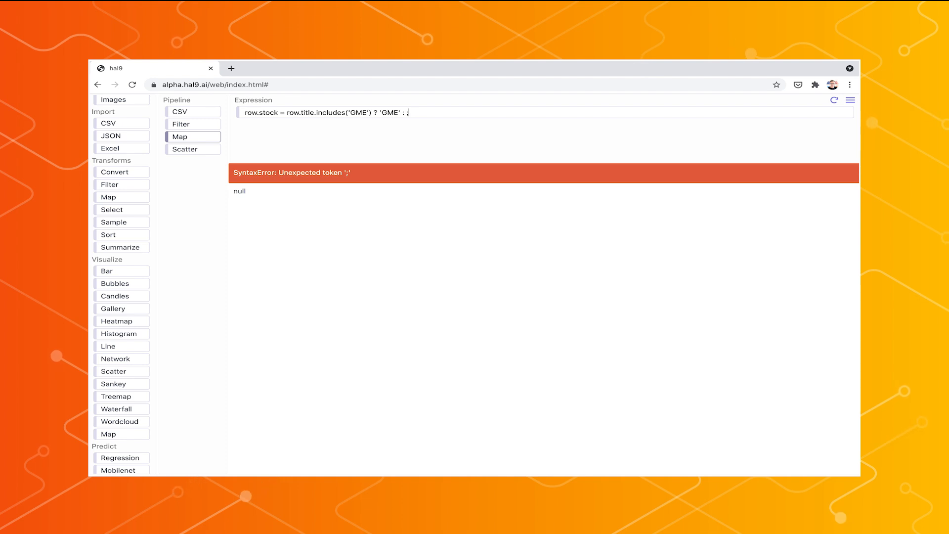
{"action": "type", "text": "OTher'"}
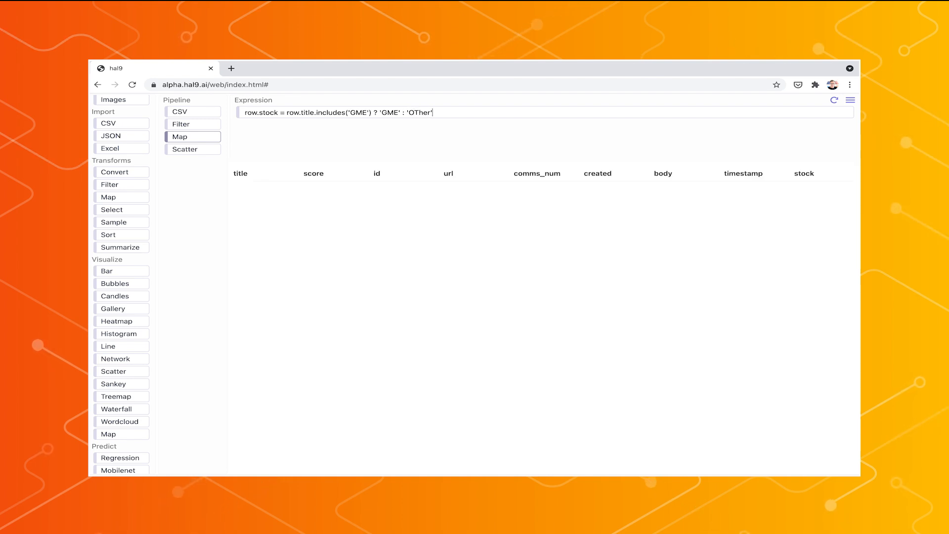
{"action": "type", "text": "Other"}
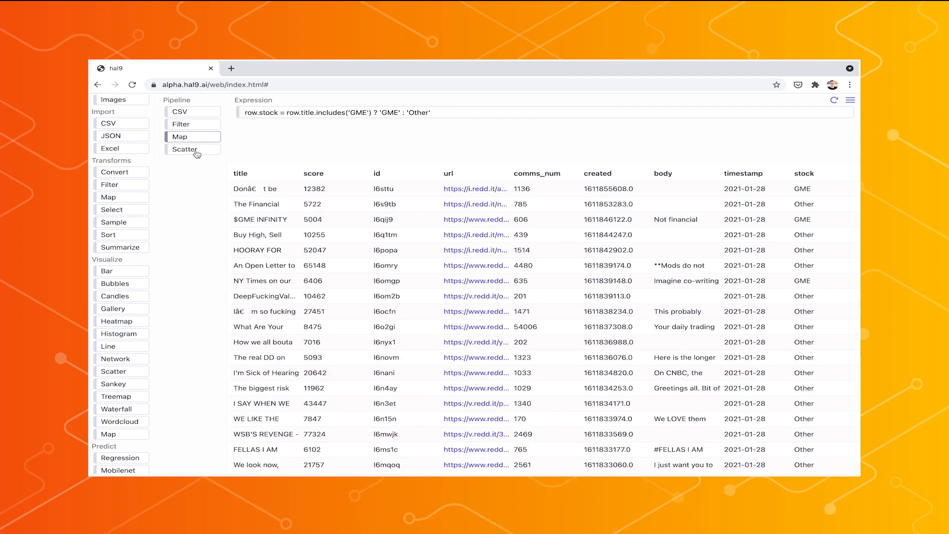
- Colour the comms_num-versus-score scatter points by the stock column
{"action": "left_click", "coordinate": [188, 149]}
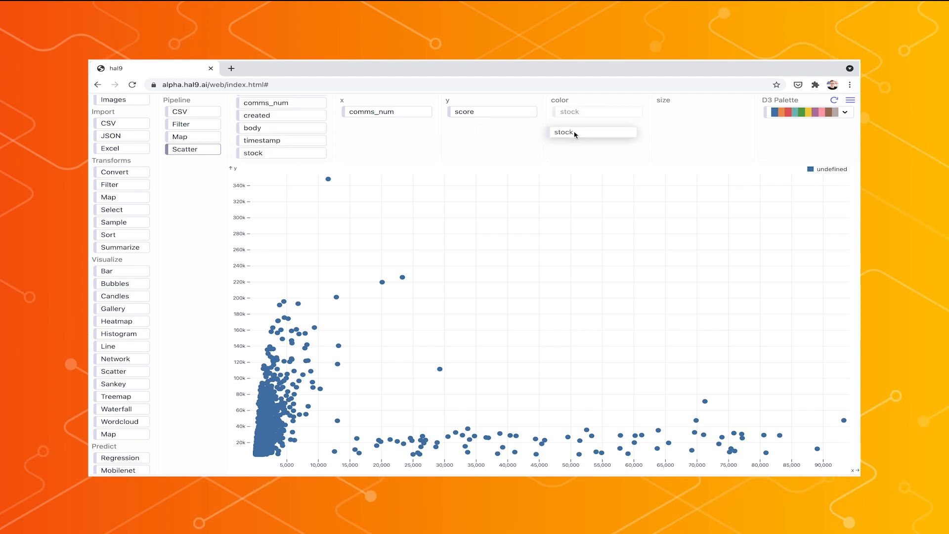
{"action": "left_click", "coordinate": [592, 132]}
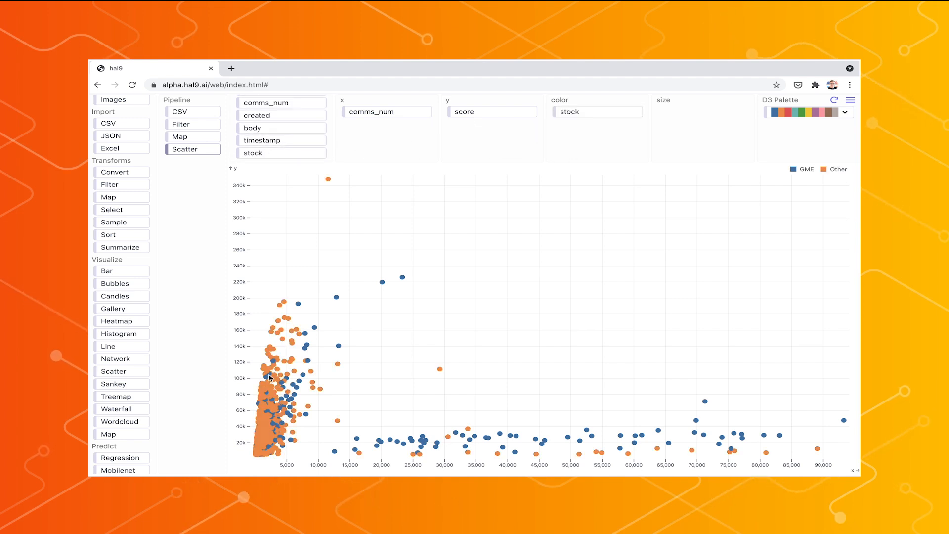
{"action": "mouse_move", "coordinate": [383, 304]}
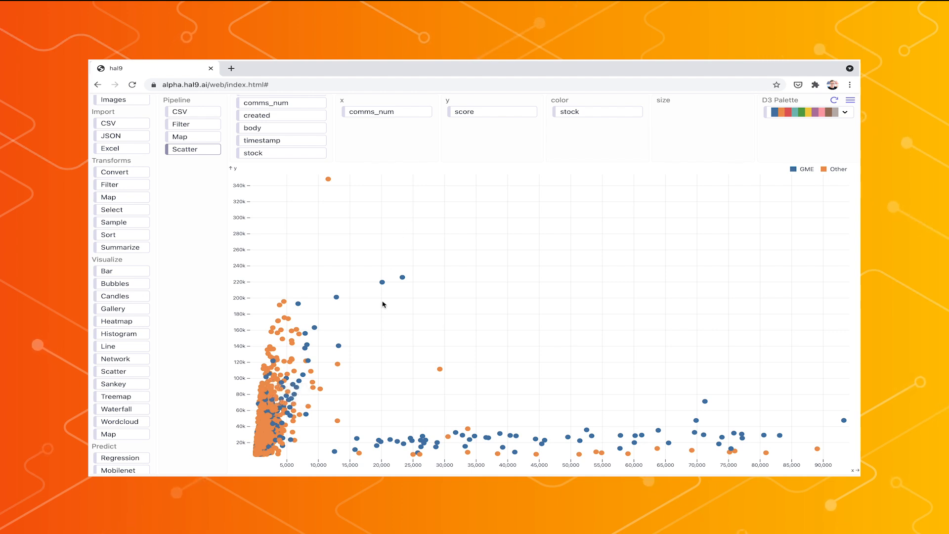
{"action": "mouse_move", "coordinate": [340, 399]}
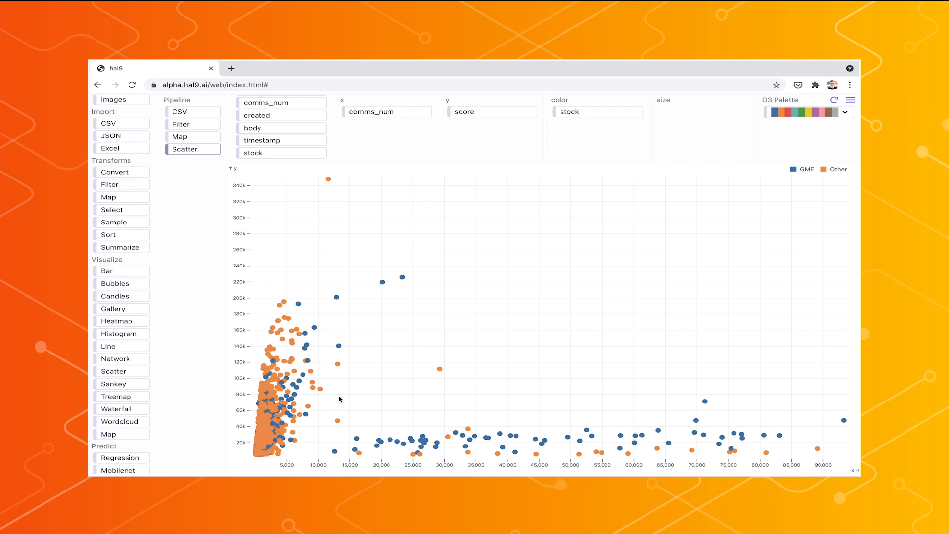
{"action": "mouse_move", "coordinate": [316, 315]}
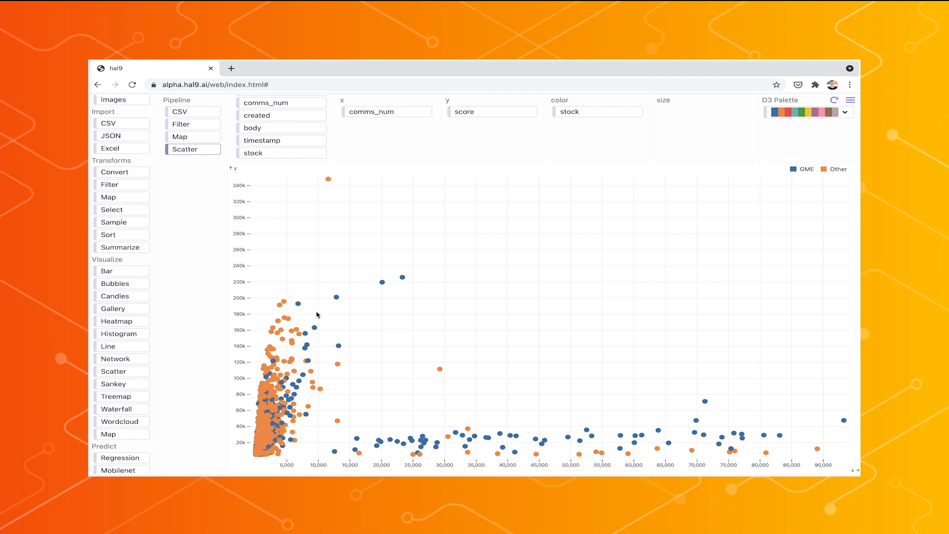
{"action": "mouse_move", "coordinate": [297, 420]}
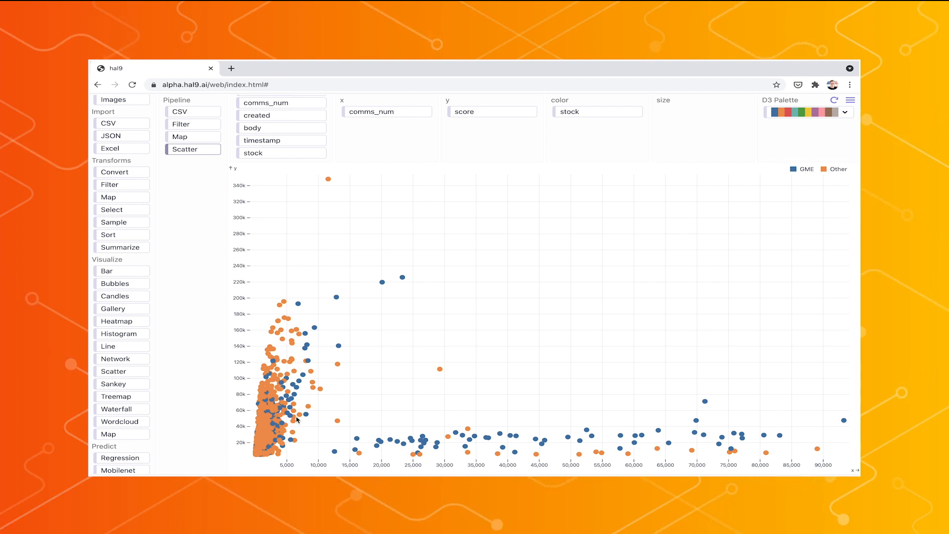
{"action": "mouse_move", "coordinate": [366, 343]}
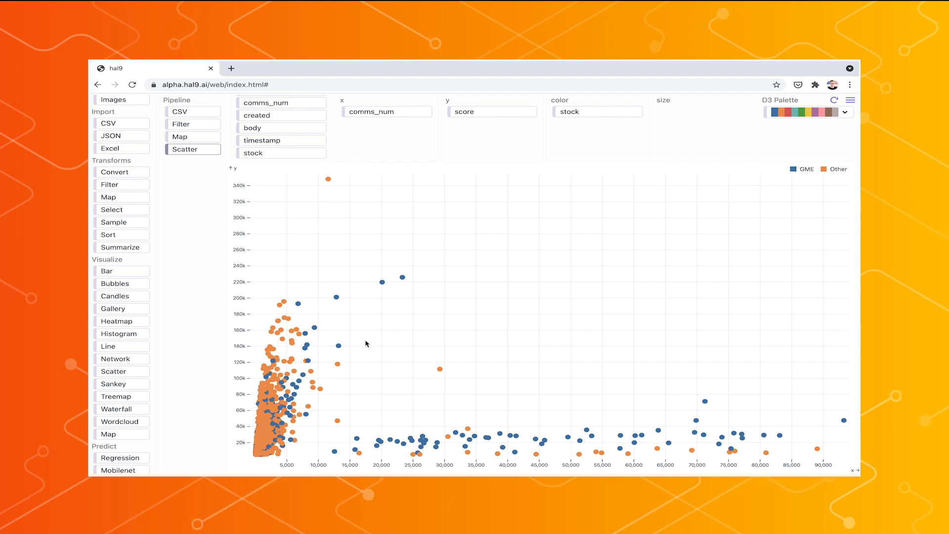
{"action": "mouse_move", "coordinate": [254, 466]}
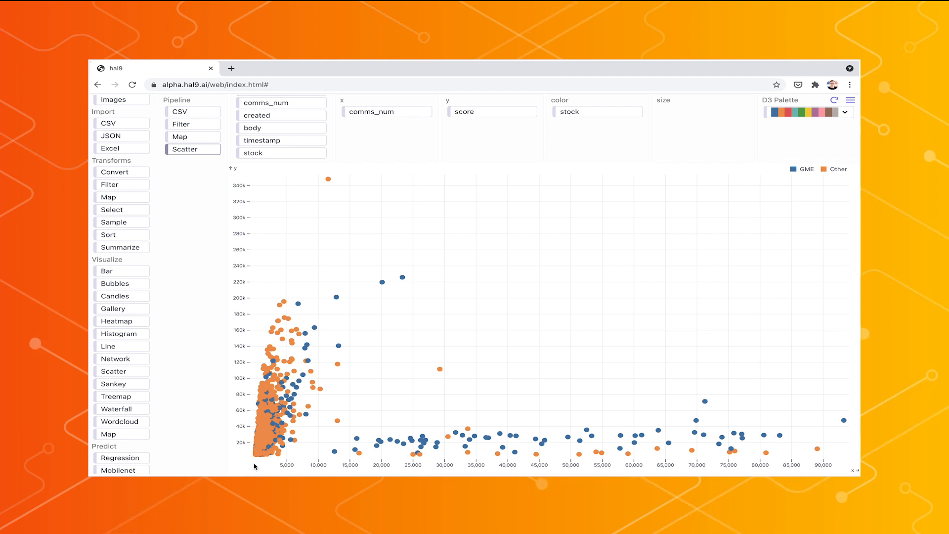
- Add a Sentiment step under Predict scoring each title into a sentiment column
{"action": "scroll", "scroll_direction": "down", "scroll_amount": 3}
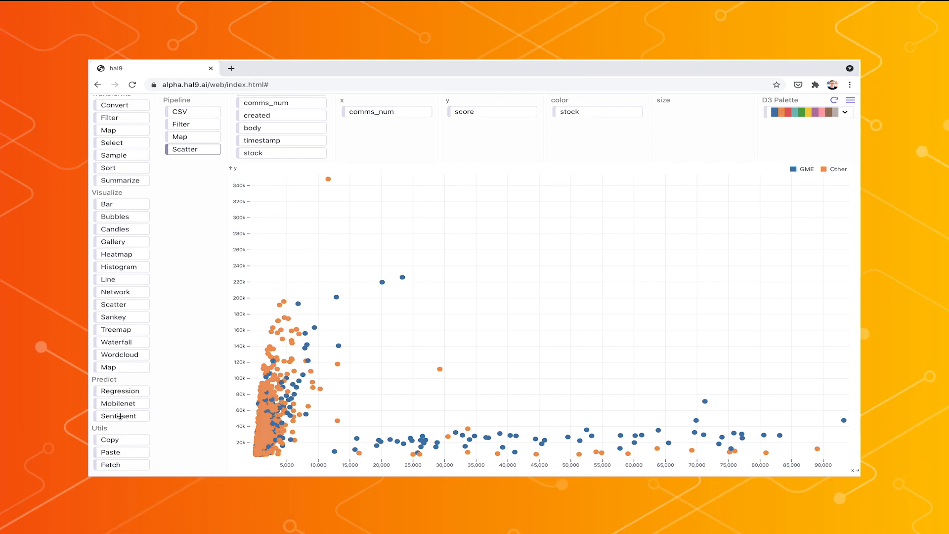
{"action": "mouse_move", "coordinate": [121, 416]}
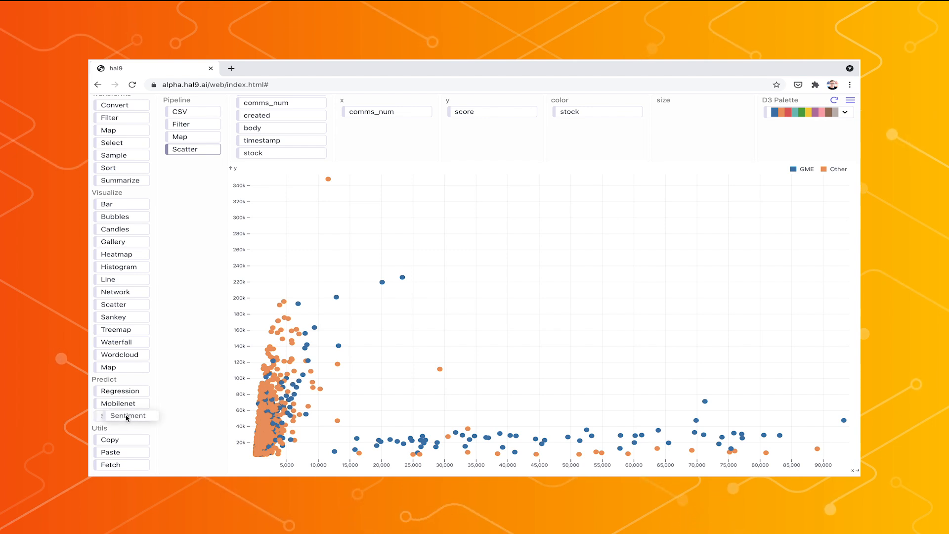
{"action": "left_click", "coordinate": [127, 416]}
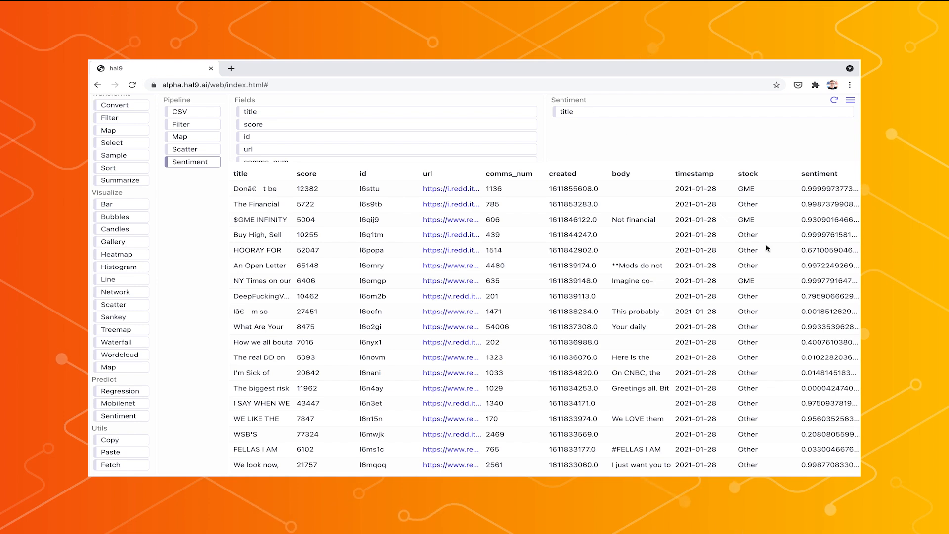
{"action": "scroll", "scroll_direction": "down", "scroll_amount": 3}
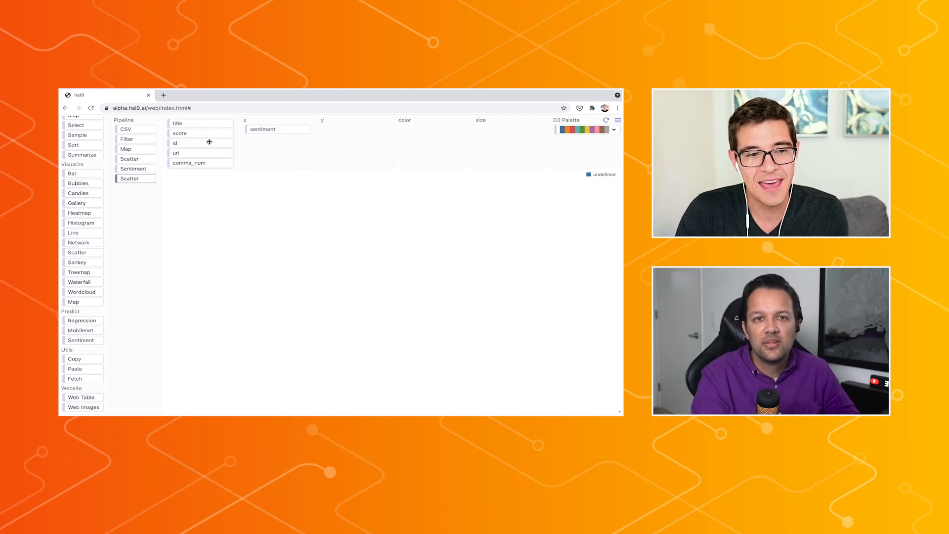
- Plot sentiment on x and score on y in the second scatter, coloured by stock
{"action": "left_click_drag", "start_coordinate": [179, 133], "coordinate": [354, 140]}
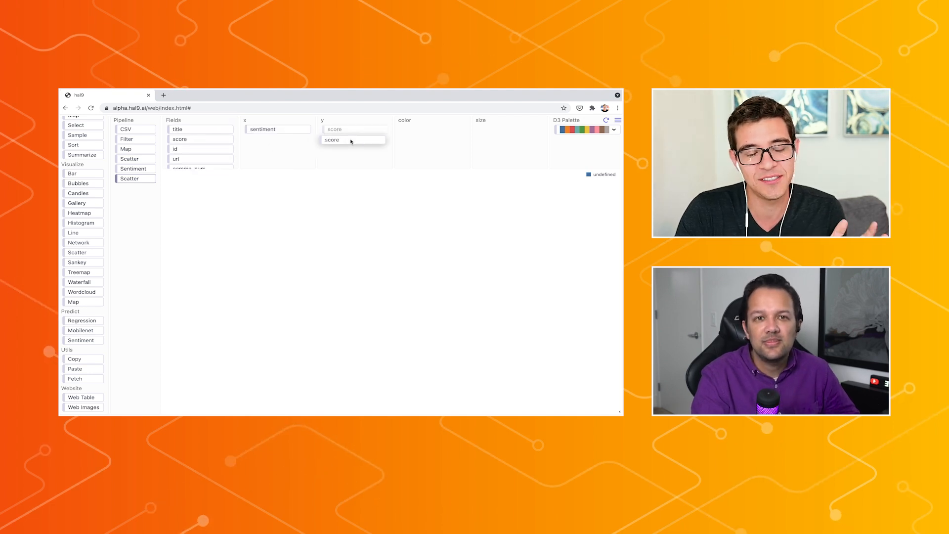
{"action": "left_click", "coordinate": [332, 140]}
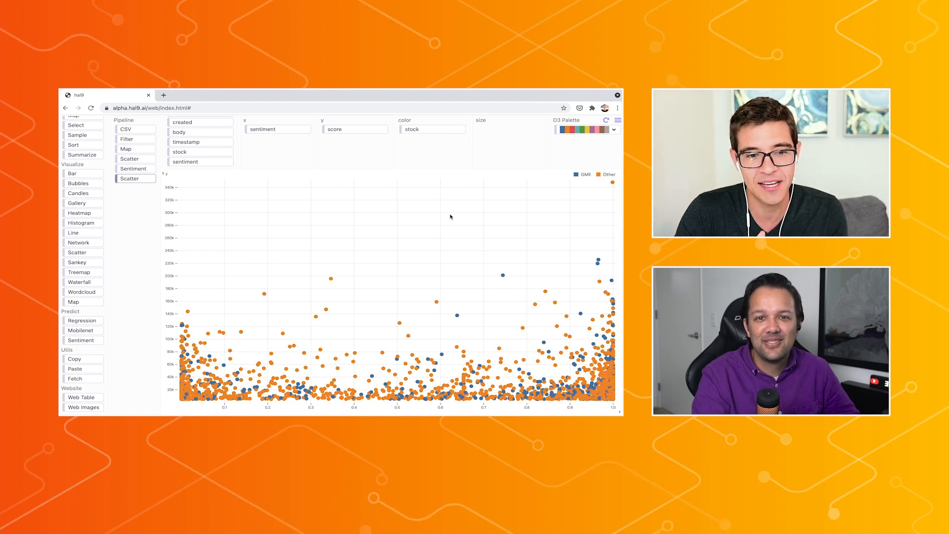
{"action": "mouse_move", "coordinate": [190, 293]}
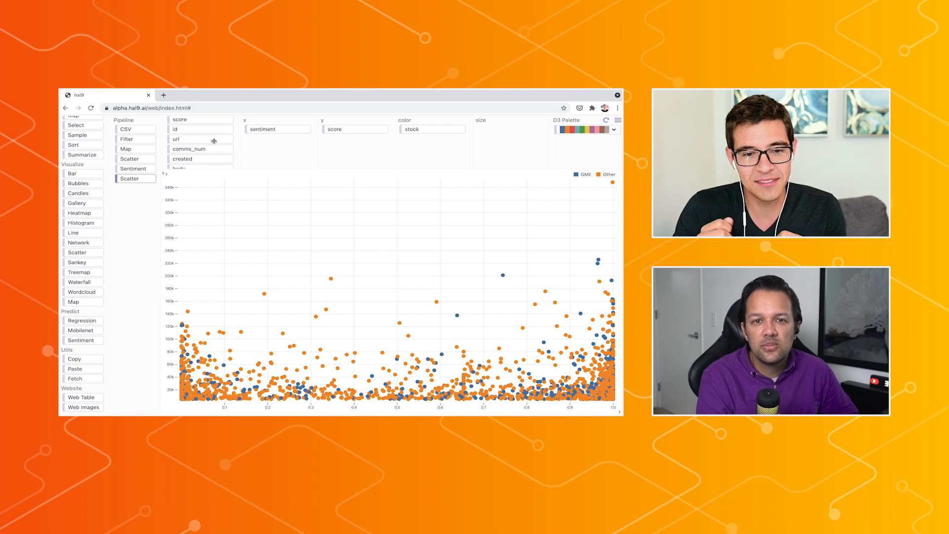
- Size the sentiment-versus-score points by comms_num, turning them into bubbles
{"action": "left_click", "coordinate": [510, 129]}
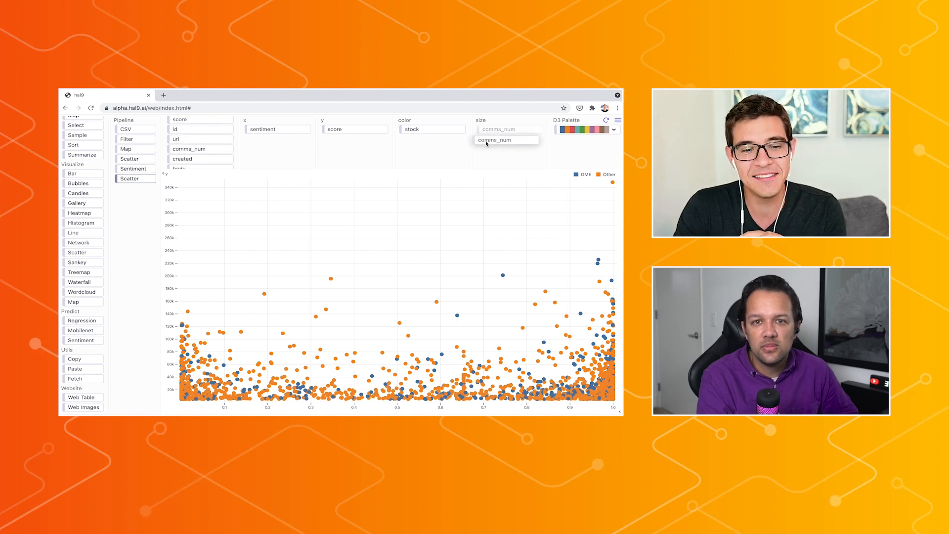
{"action": "left_click", "coordinate": [496, 140]}
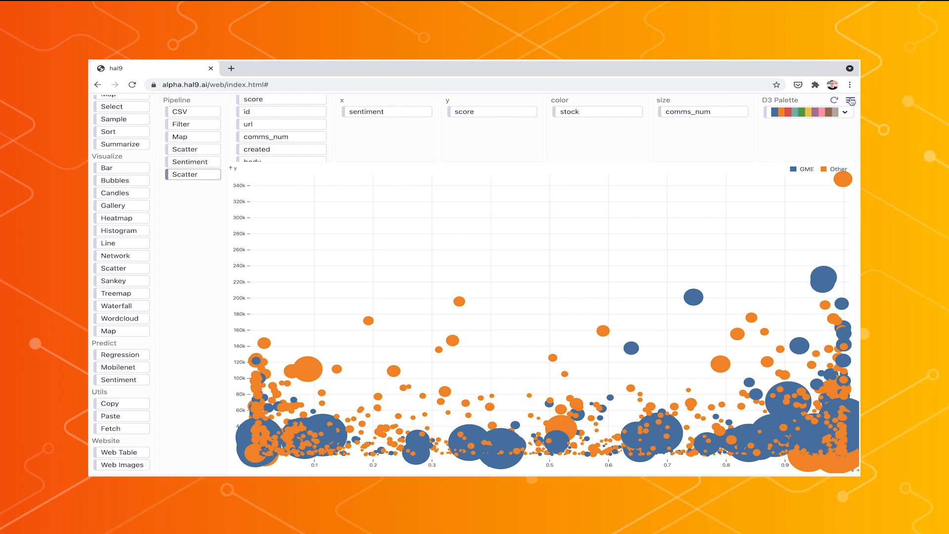
- Enable Developer mode to show the code and set the bubbles' fillOpacity to 0.2
{"action": "left_click", "coordinate": [850, 100]}
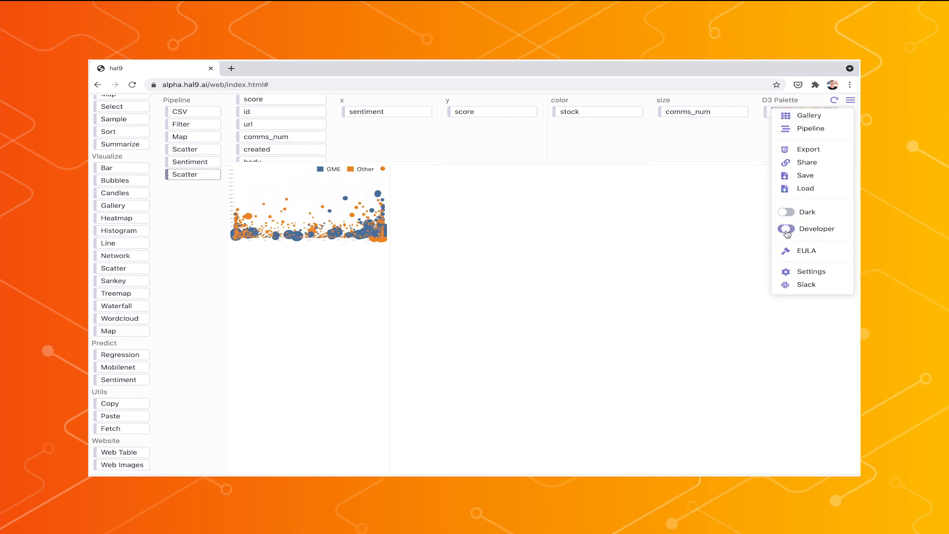
{"action": "left_click", "coordinate": [785, 228]}
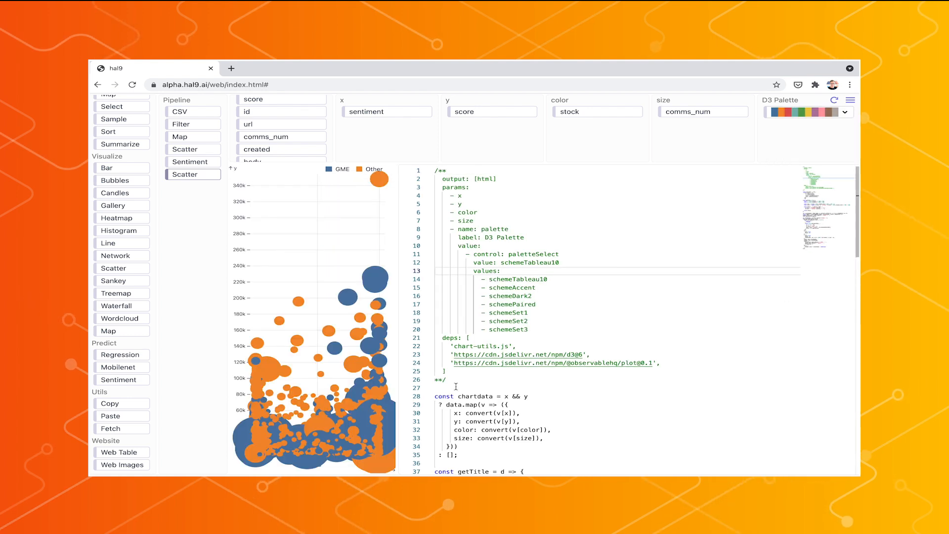
{"action": "scroll", "scroll_direction": "down", "scroll_amount": 3}
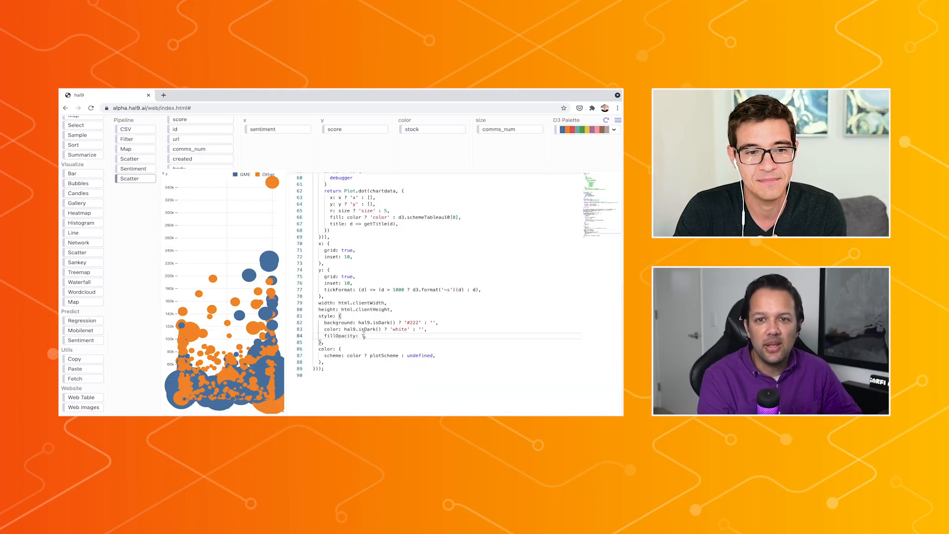
{"action": "type", "text": "0.2"}
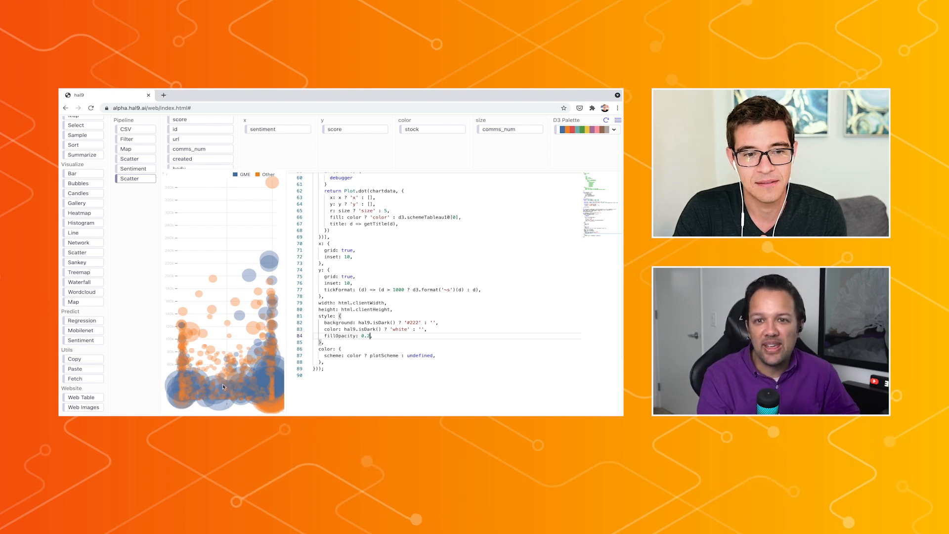
{"action": "mouse_move", "coordinate": [208, 389]}
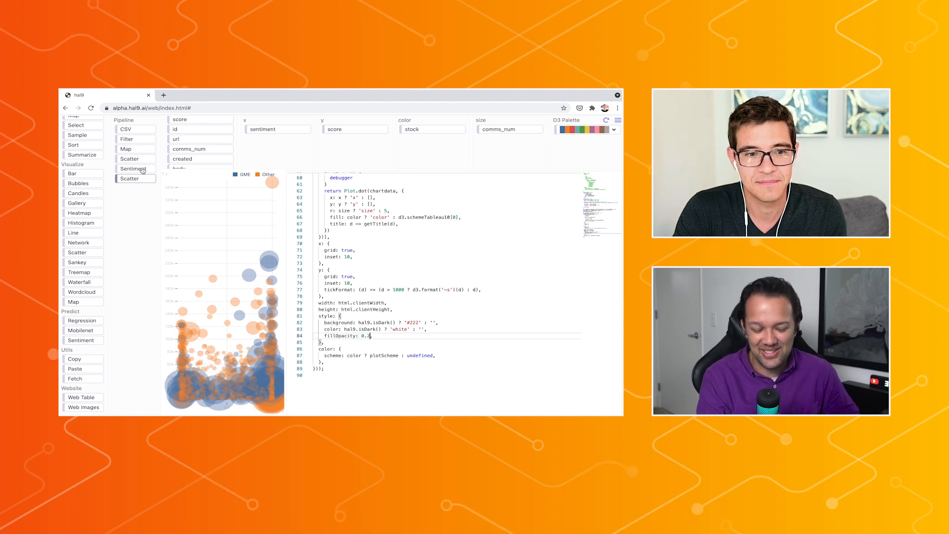
- Select the Sentiment block to show its model-loading code
{"action": "left_click", "coordinate": [133, 168]}
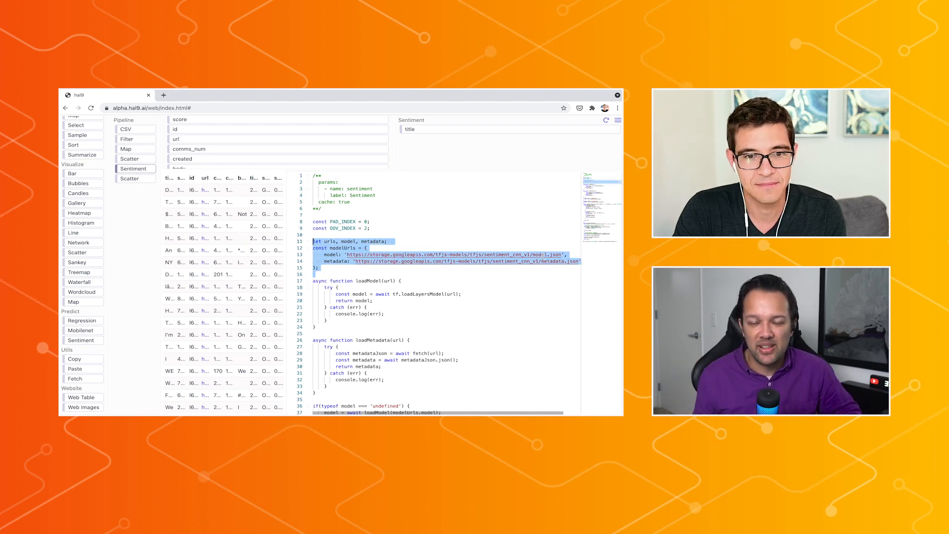
{"action": "scroll", "scroll_direction": "down", "scroll_amount": 3}
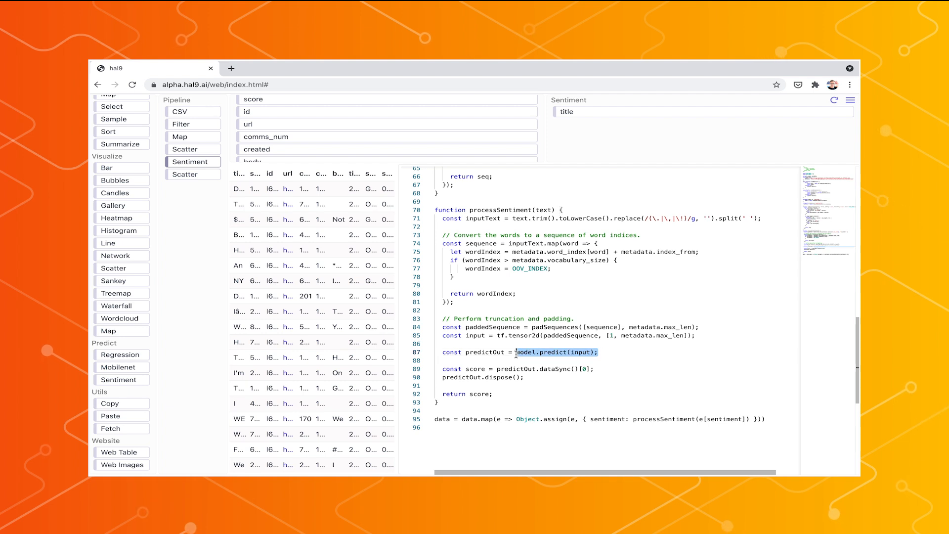
{"action": "mouse_move", "coordinate": [631, 430]}
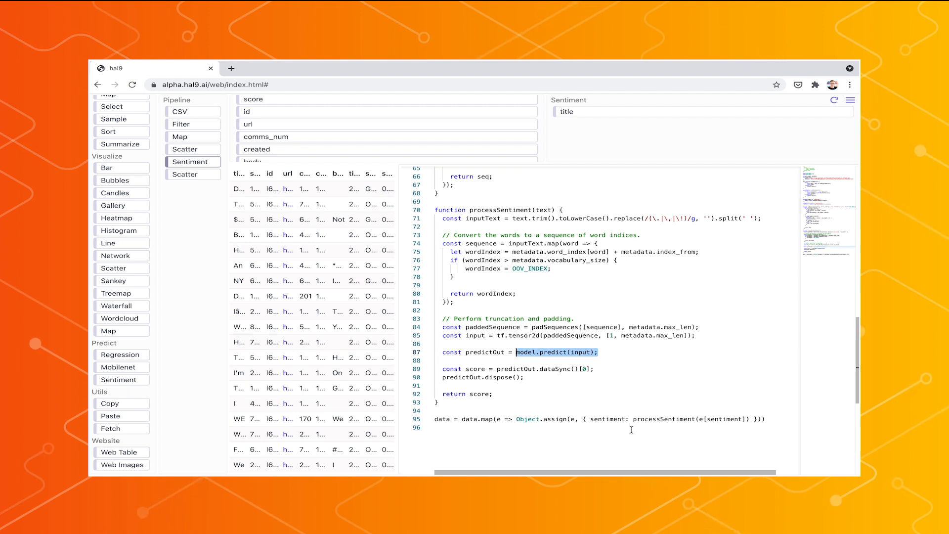